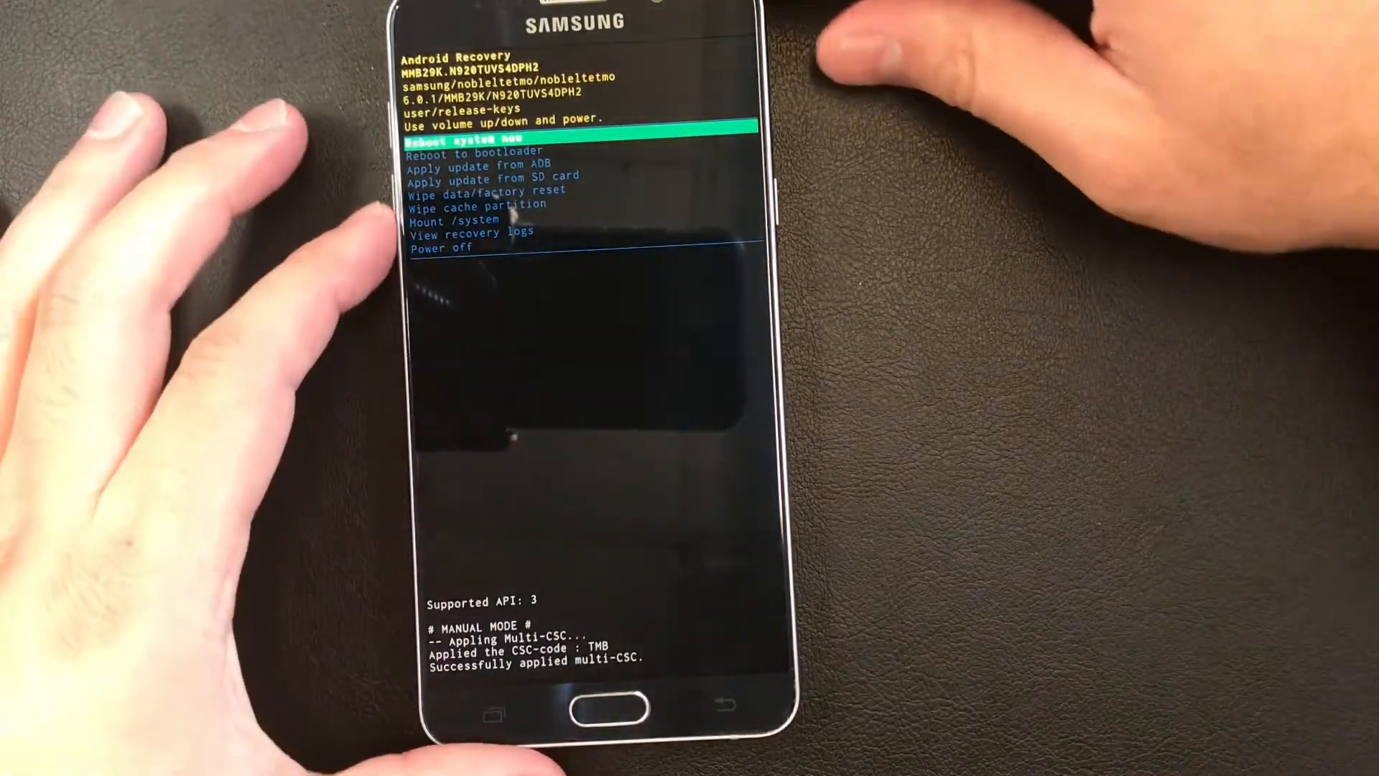
Step: Move the Recovery highlight down to 'Wipe data/factory reset' with Volume Down
{"action": "key", "text": "volumedown"}
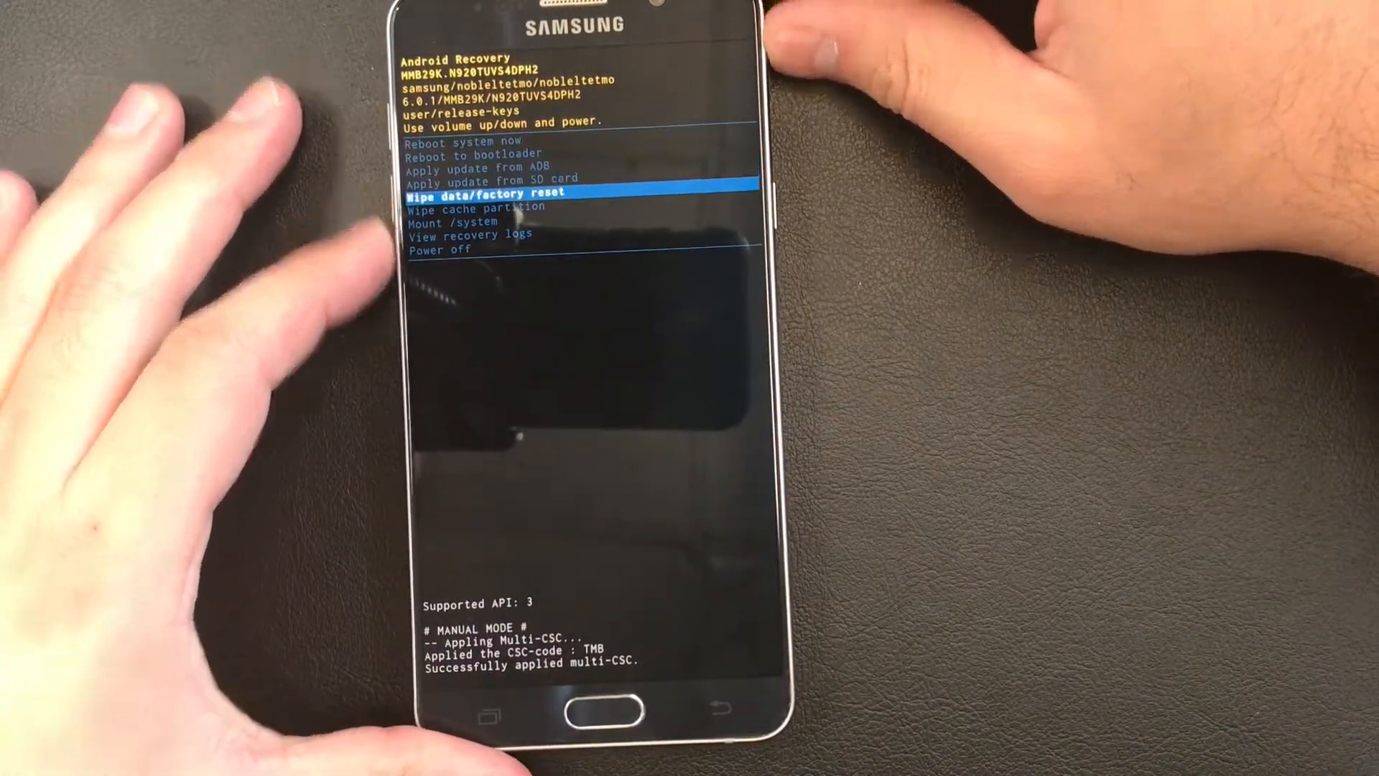